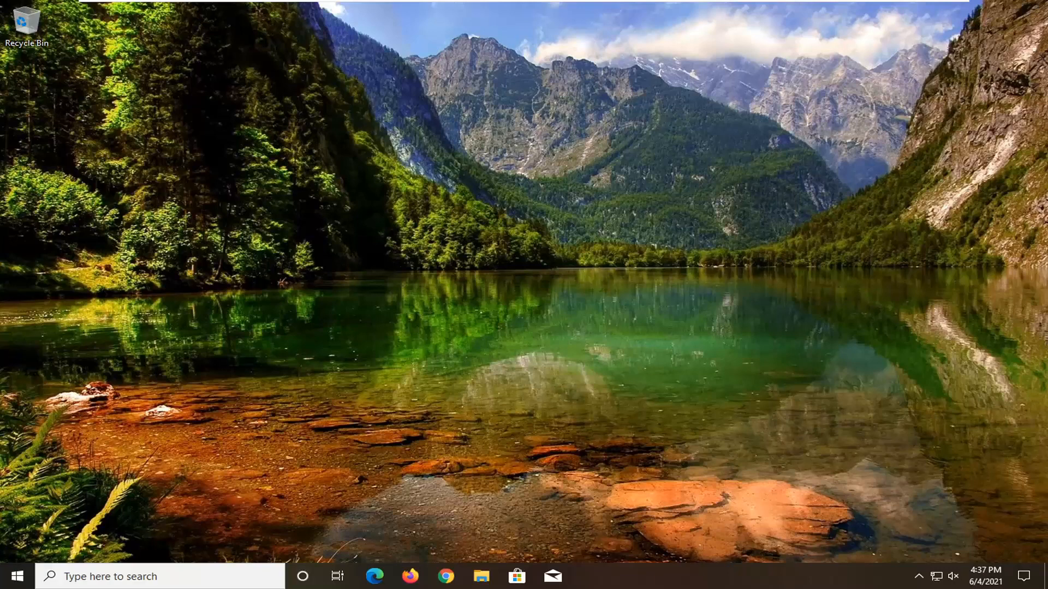
pyautogui.moveTo(47, 570)
pyautogui.write('s')
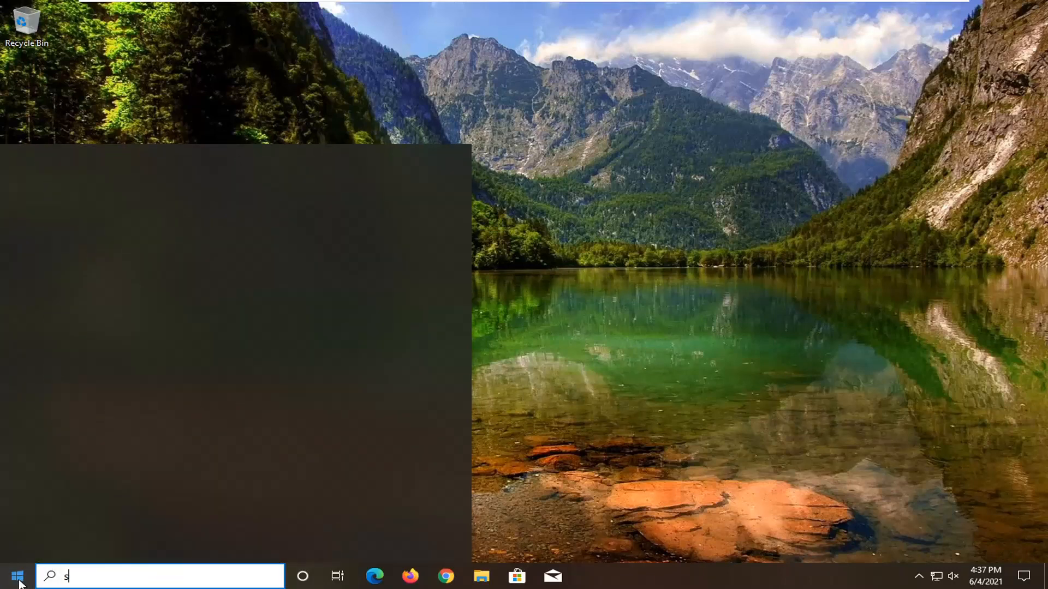
# Launch Settings from Start search and navigate to Devices > Typing
pyautogui.write('ettings')
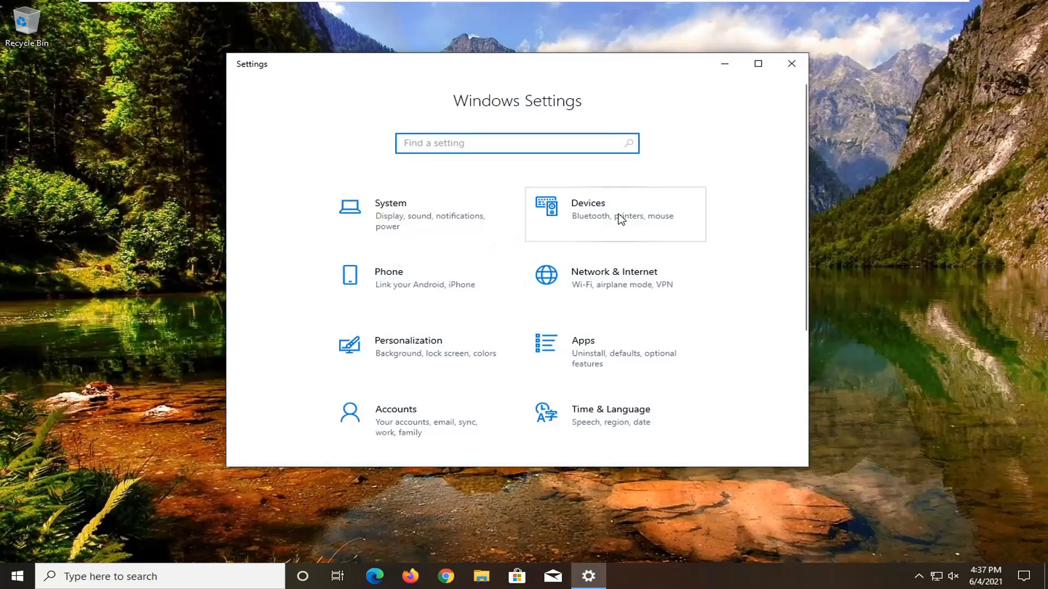
pyautogui.click(588, 209)
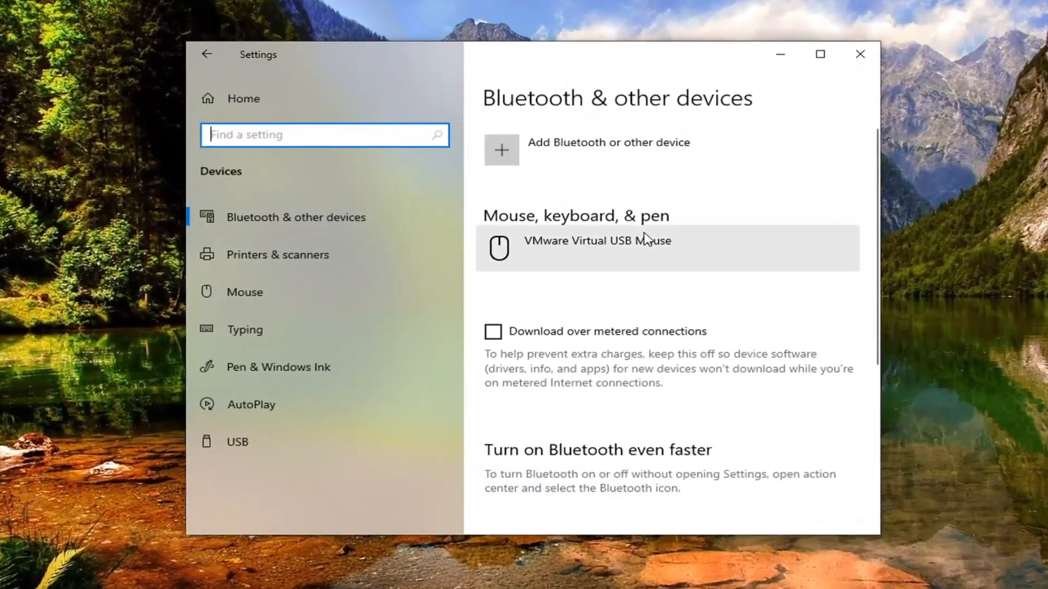
pyautogui.click(245, 330)
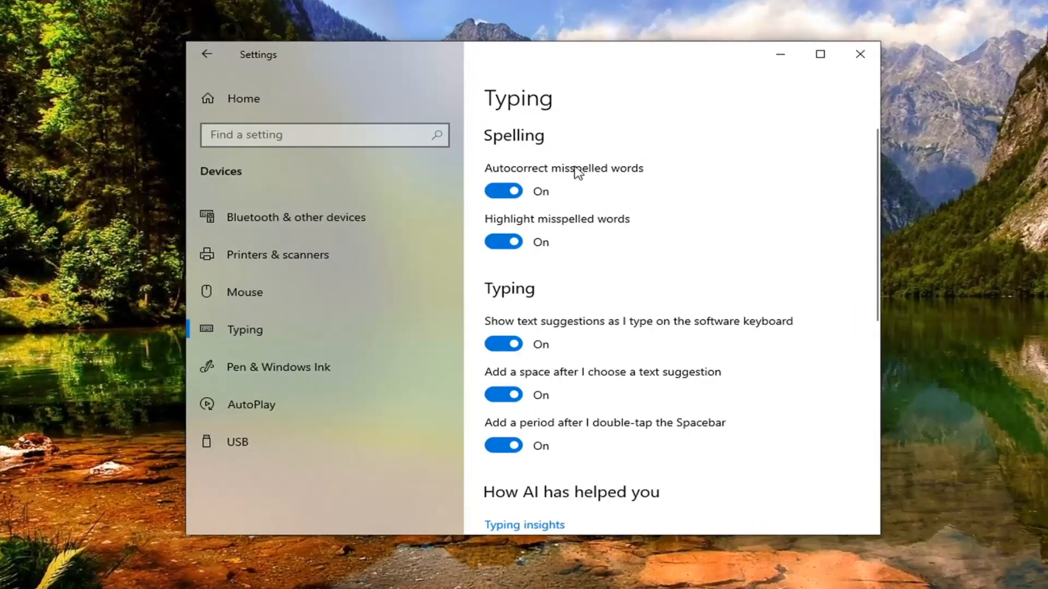
pyautogui.moveTo(502, 192)
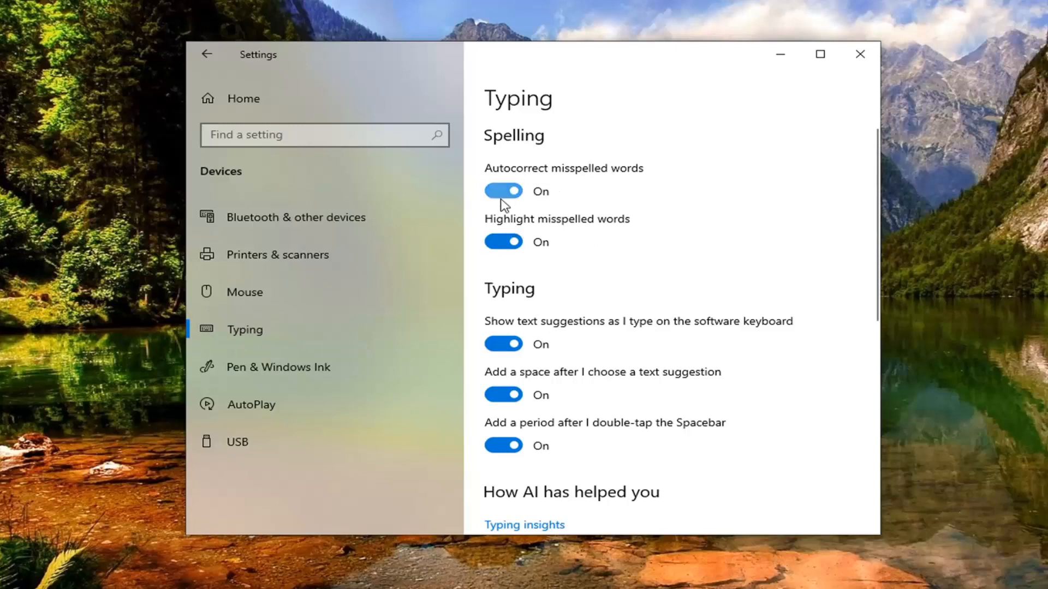
# Switch off 'Autocorrect misspelled words' and 'Show text suggestions as I type on the software keyboard'
pyautogui.click(503, 191)
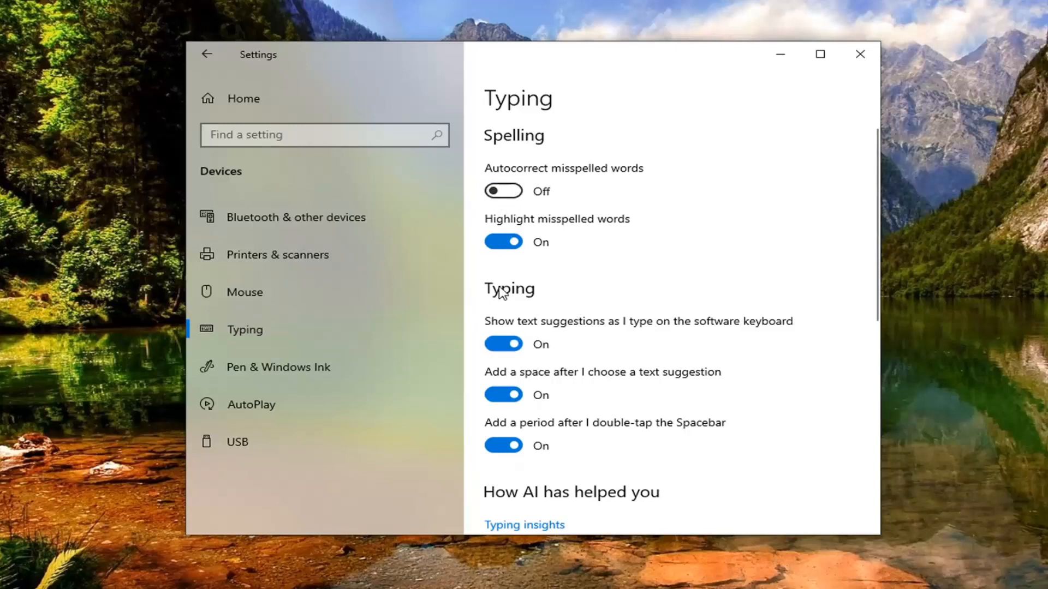
pyautogui.moveTo(642, 335)
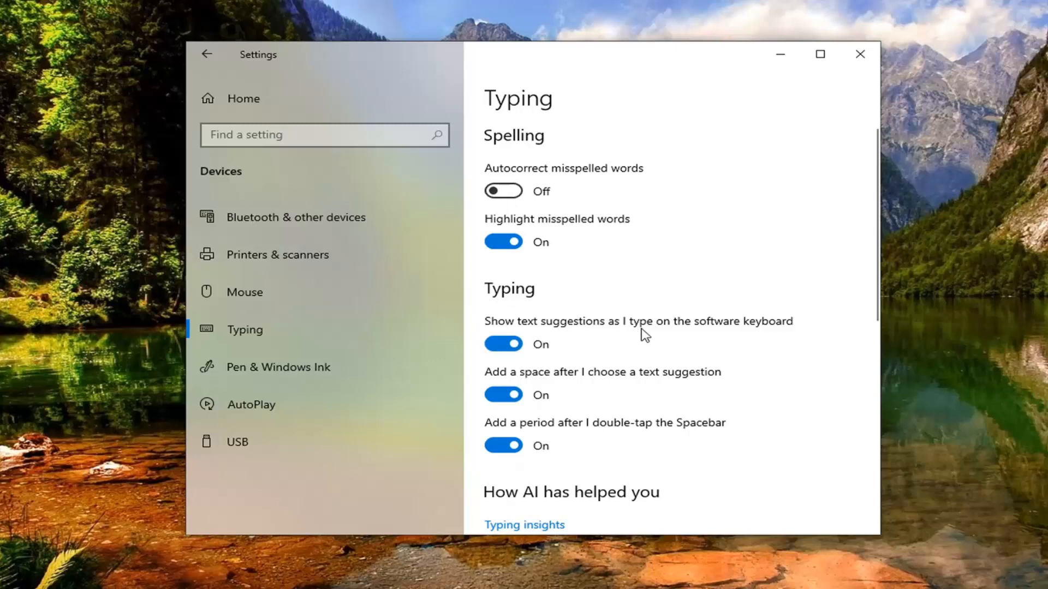
pyautogui.moveTo(439, 367)
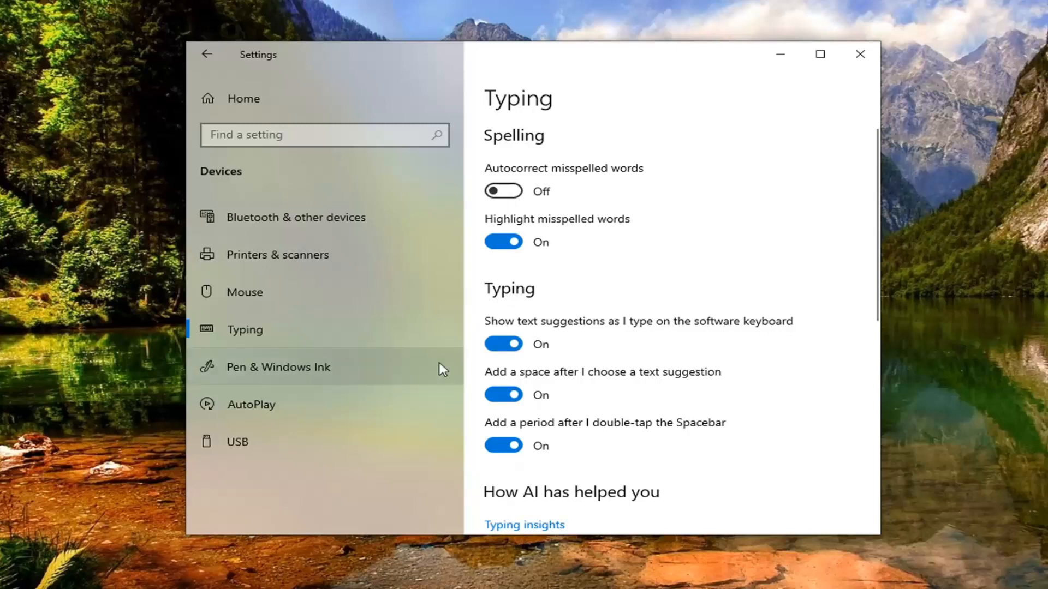
pyautogui.click(503, 344)
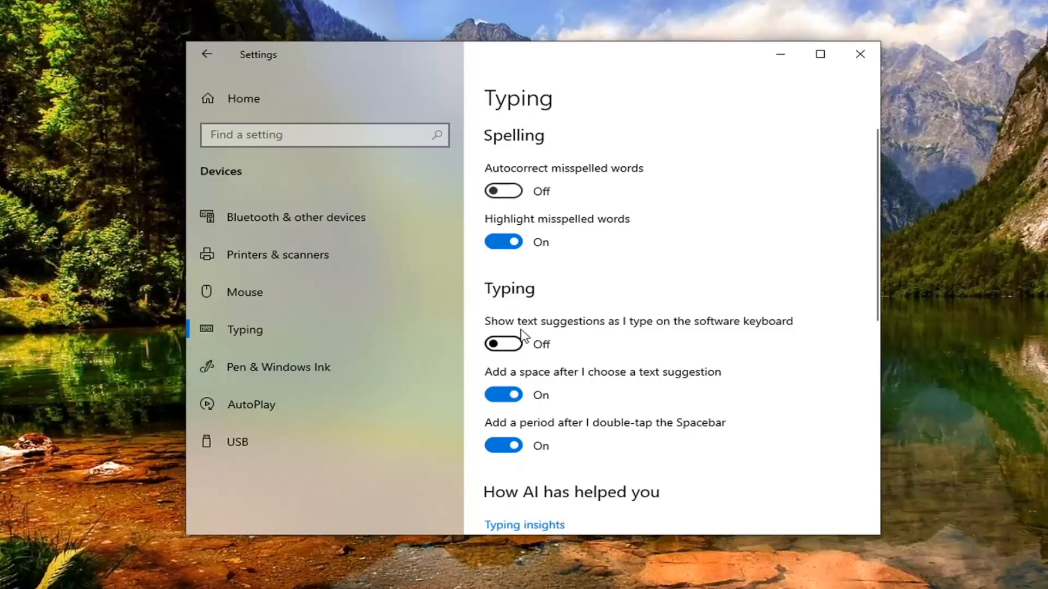
pyautogui.moveTo(632, 61)
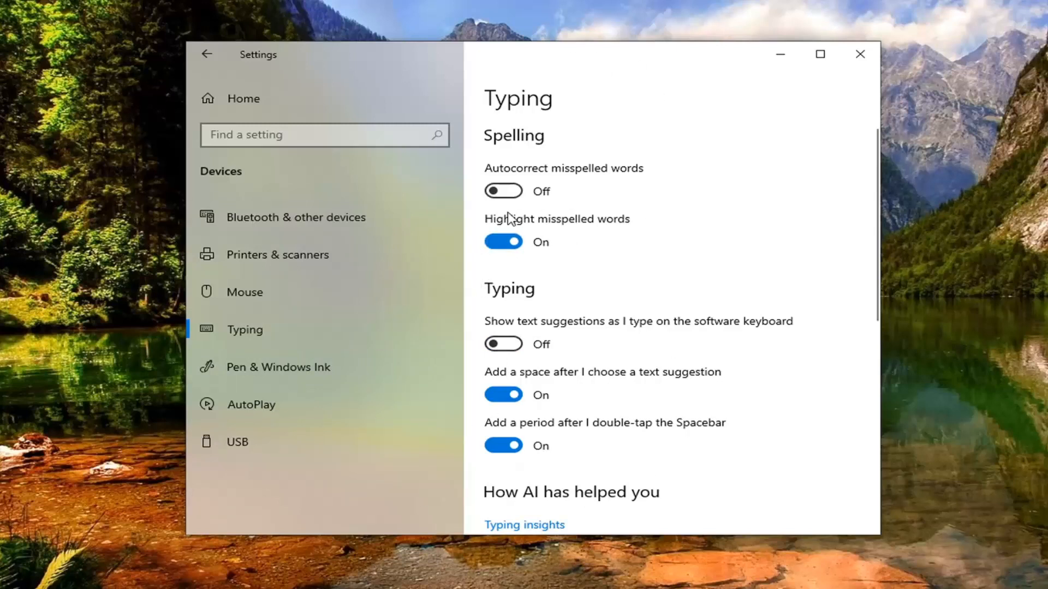
pyautogui.moveTo(565, 388)
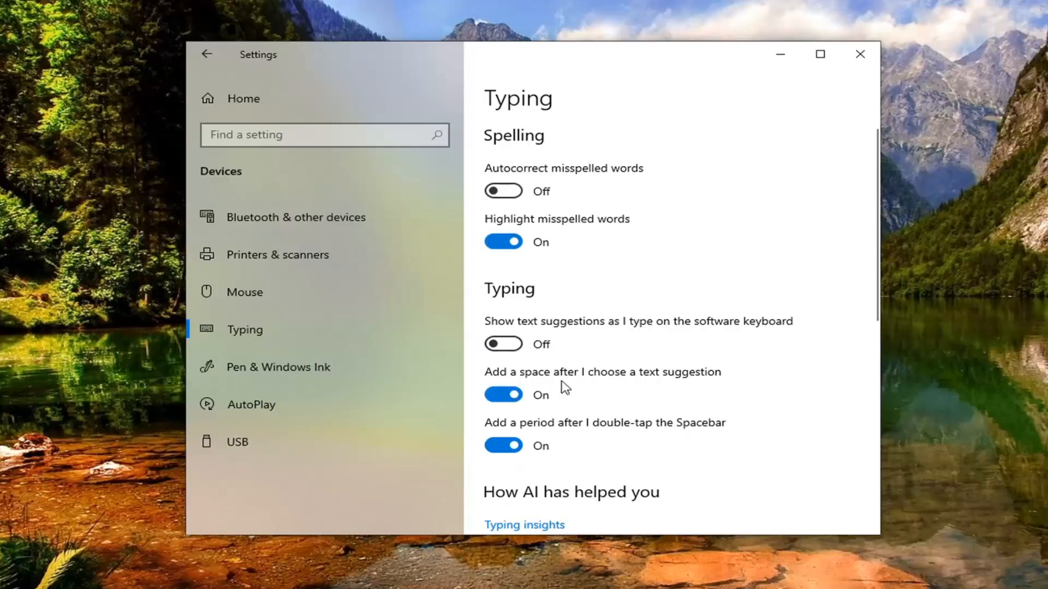
pyautogui.moveTo(749, 369)
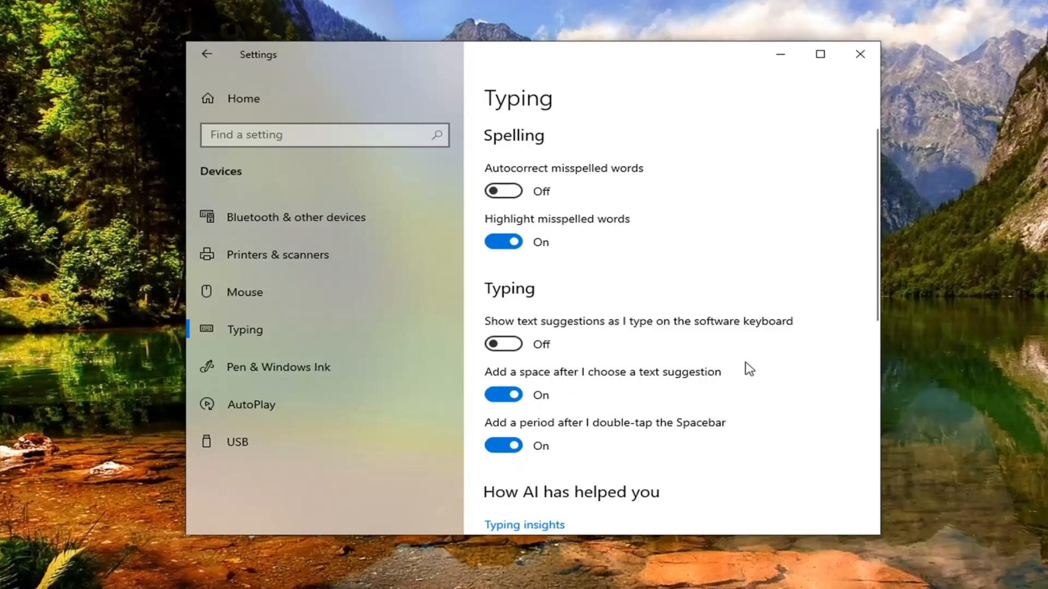
pyautogui.moveTo(615, 438)
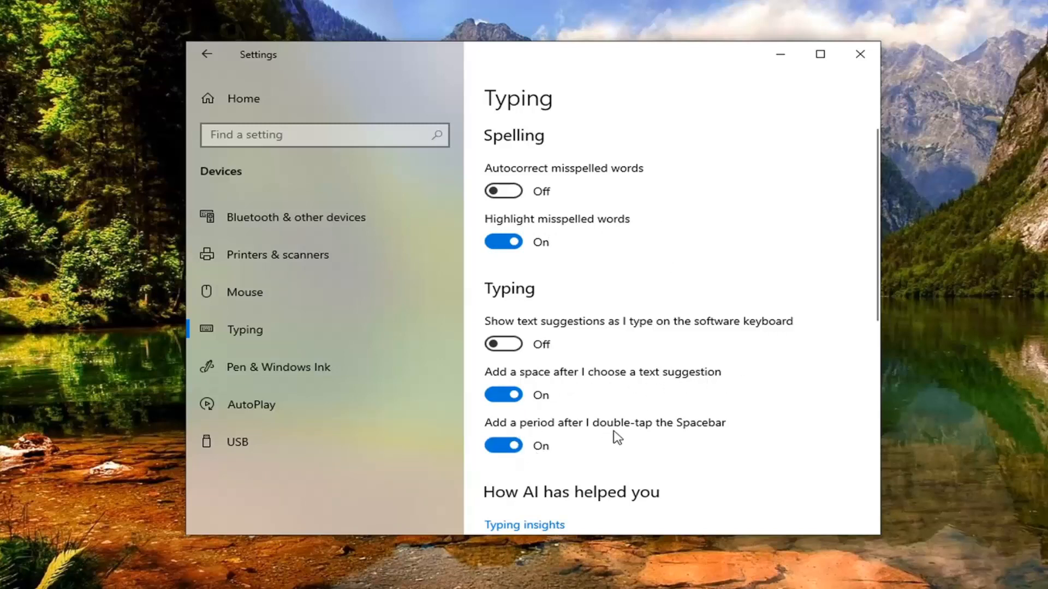
pyautogui.moveTo(716, 432)
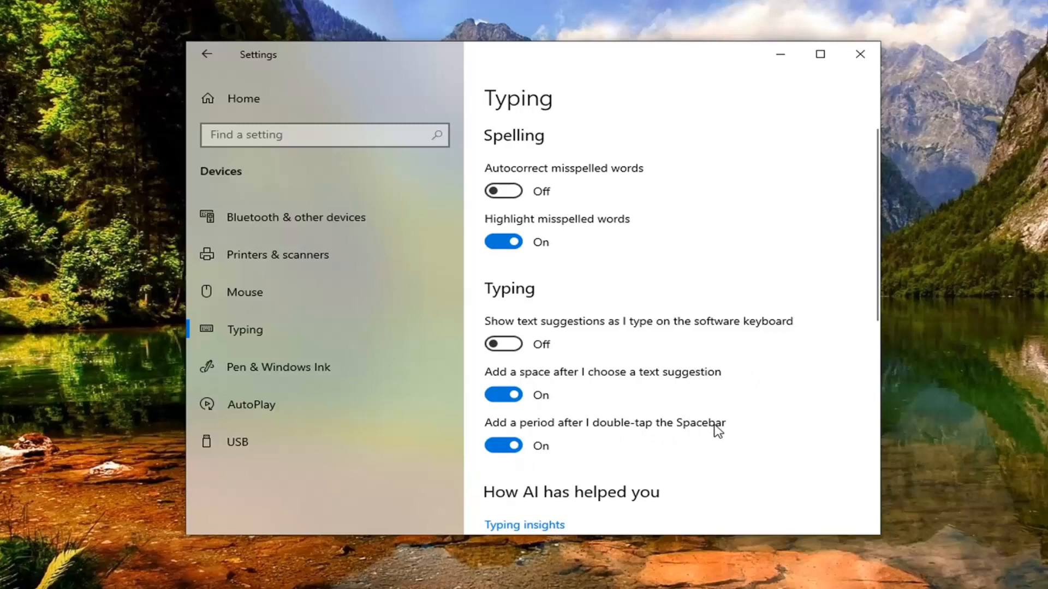
# Review the remaining Typing options and close the Settings window to the desktop
pyautogui.scroll(-3)
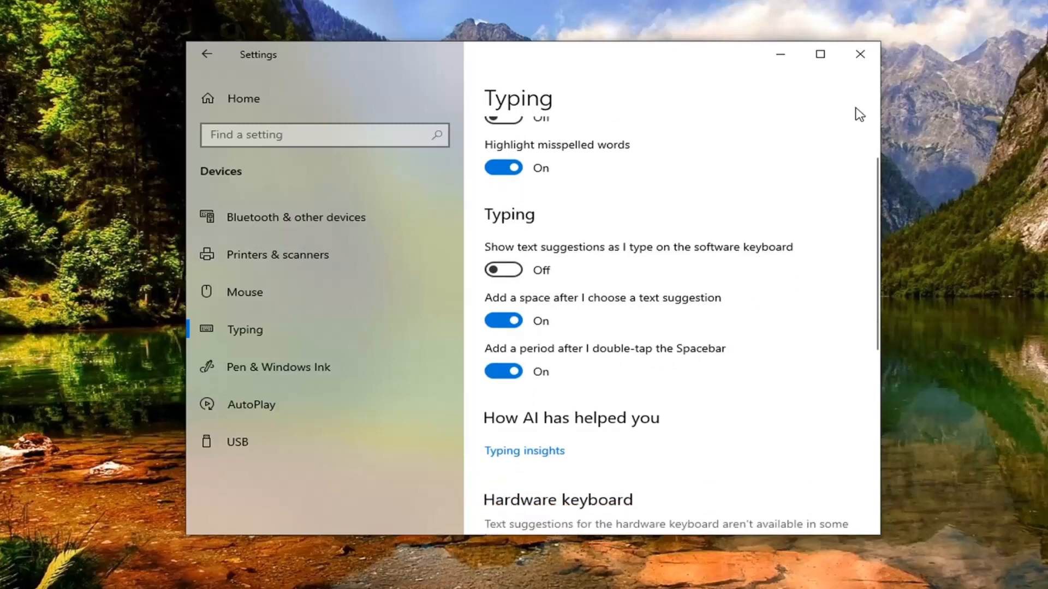
pyautogui.click(860, 55)
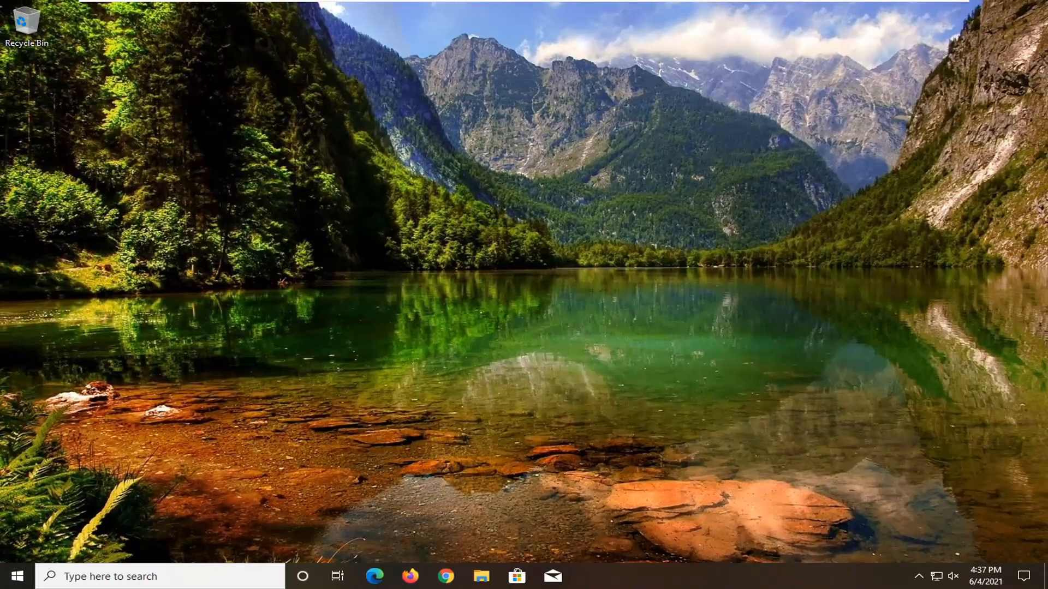